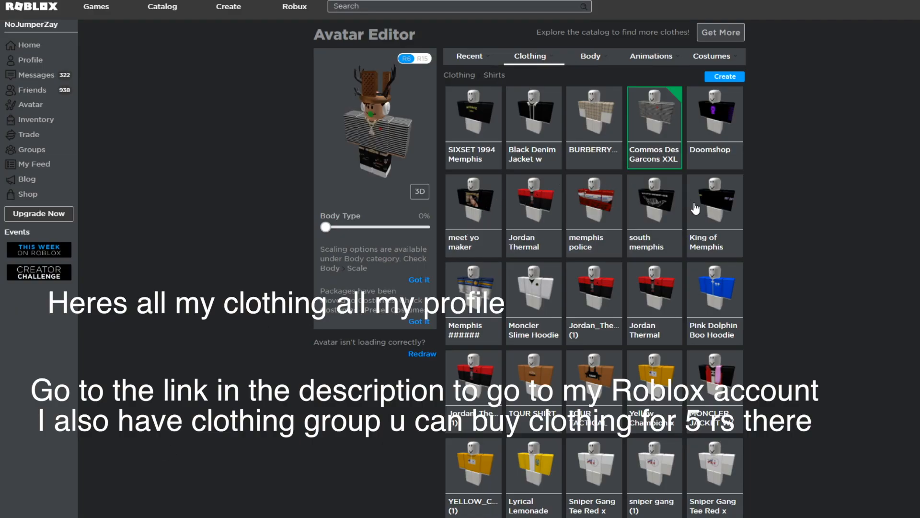
Try Black Denim Jeans, settle on Raf Jeans for the avatar, then show the saved costumes.
scroll(down, 3)
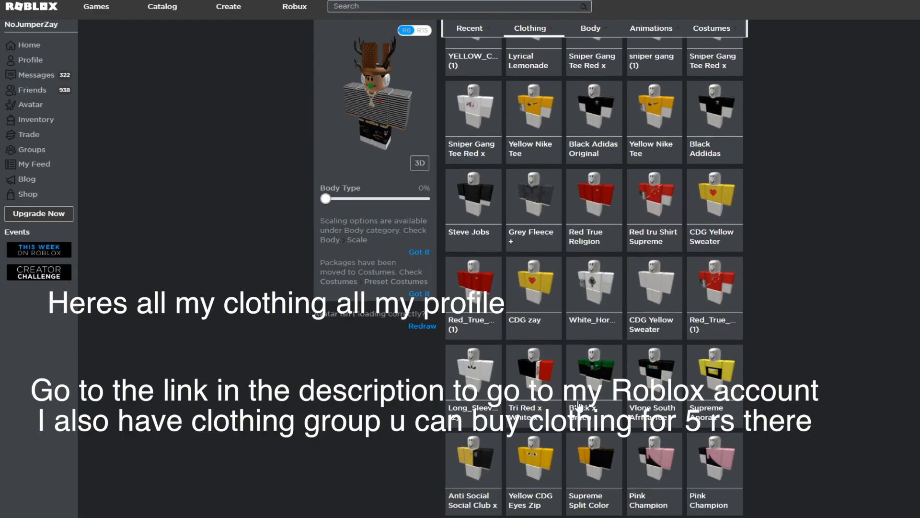
scroll(down, 3)
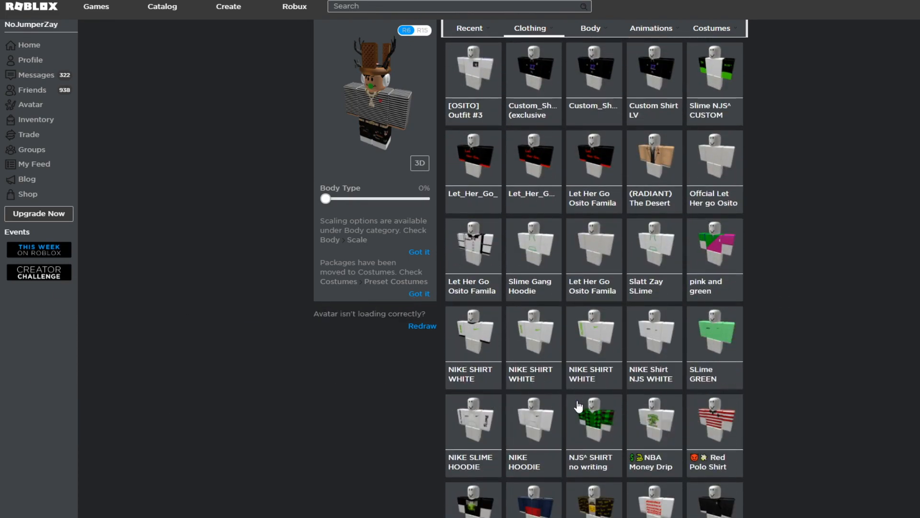
scroll(down, 3)
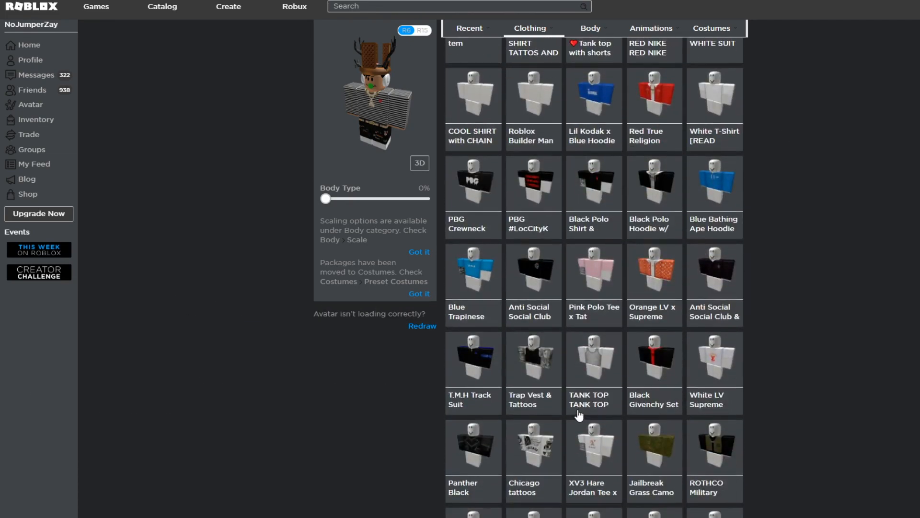
scroll(down, 3)
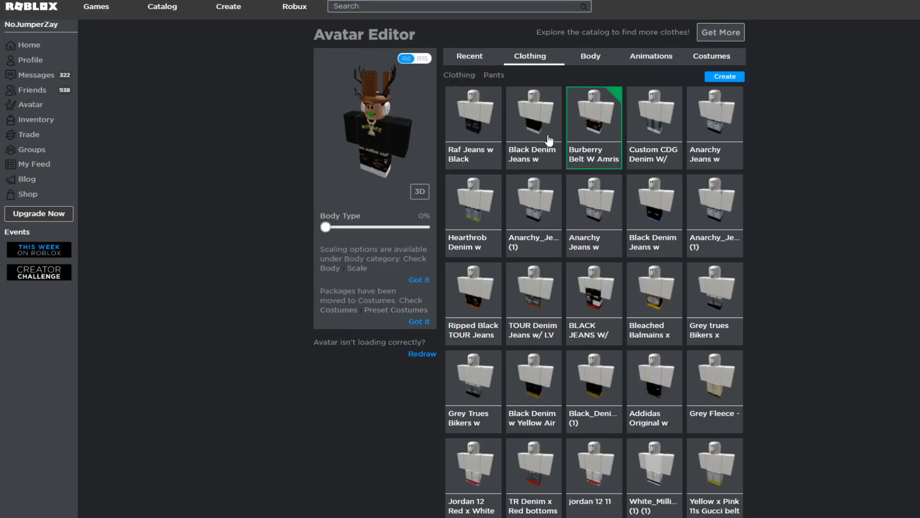
click(533, 113)
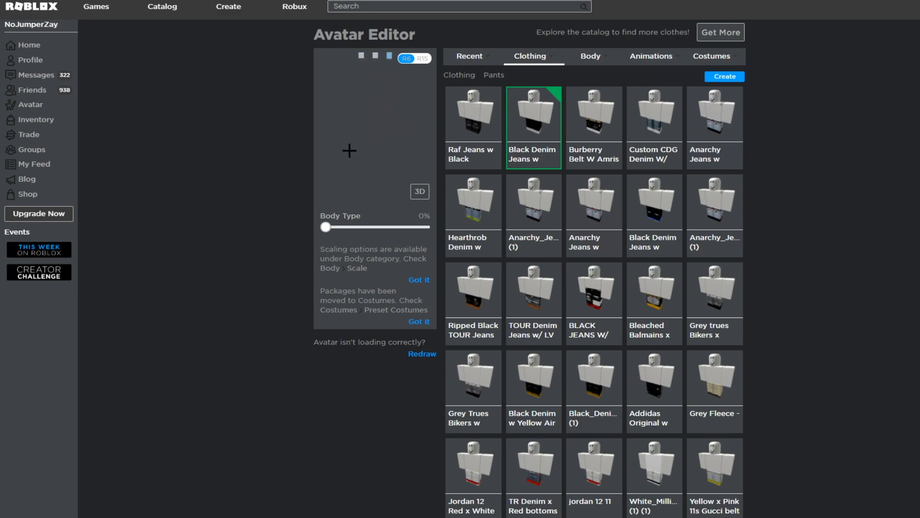
click(472, 113)
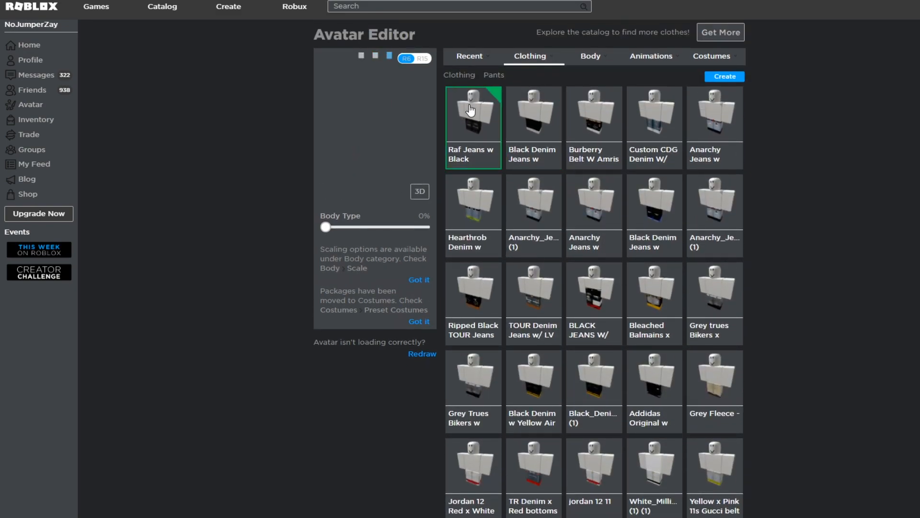
click(711, 56)
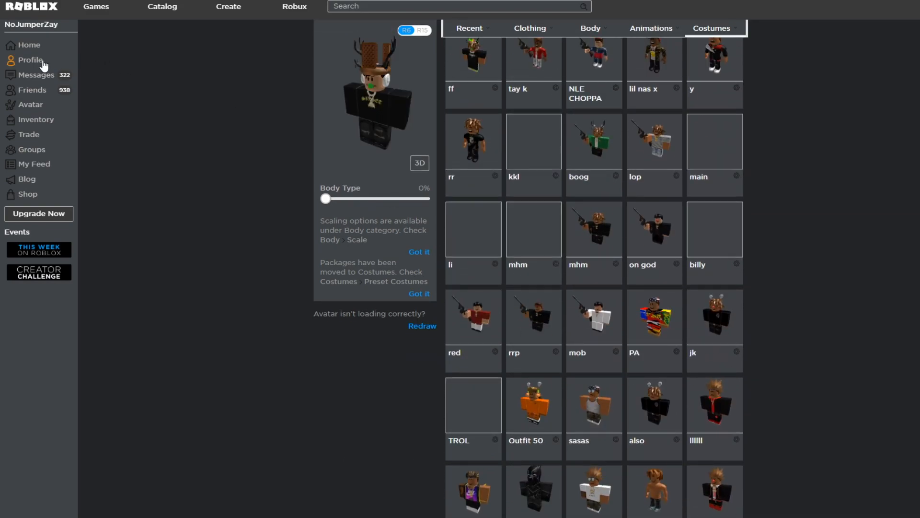
View the profile's black outfit, collections and the No Jumping Slimes group entry.
click(29, 60)
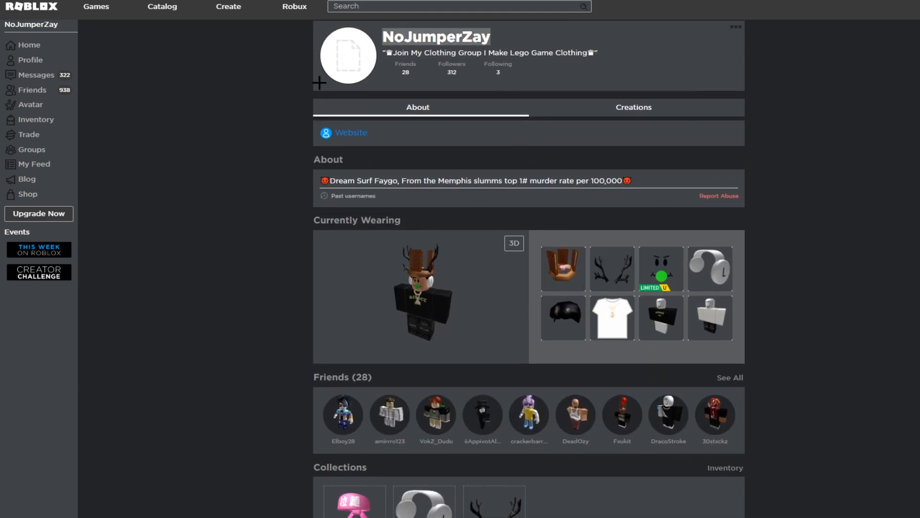
scroll(down, 3)
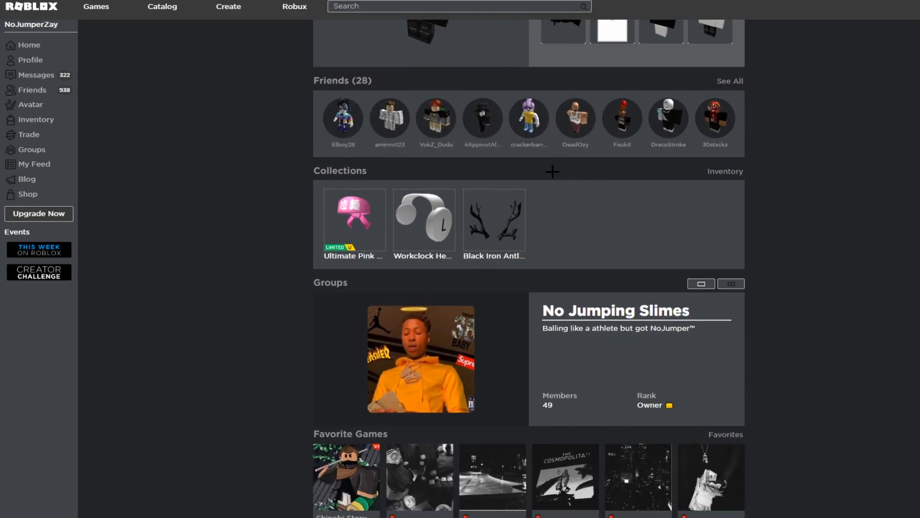
scroll(down, 3)
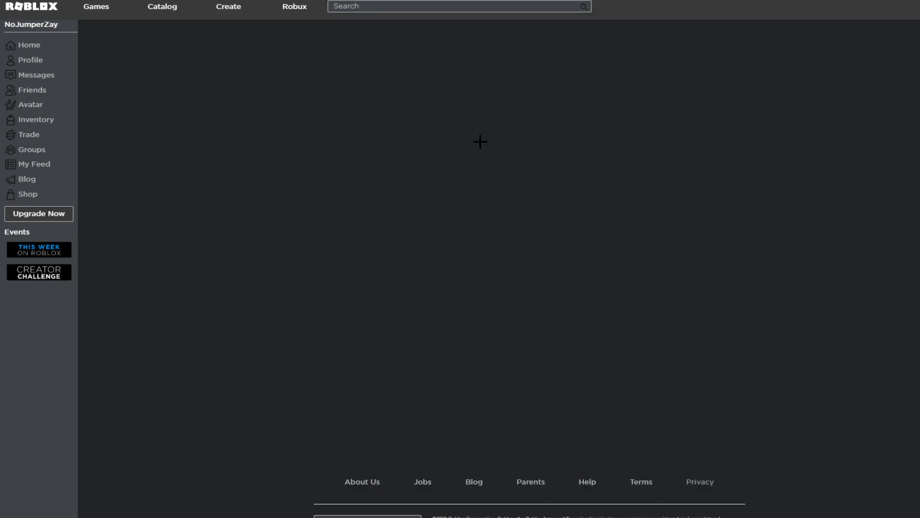
Browse the No Jumping Slimes group's store listings of shirts and pants.
click(31, 151)
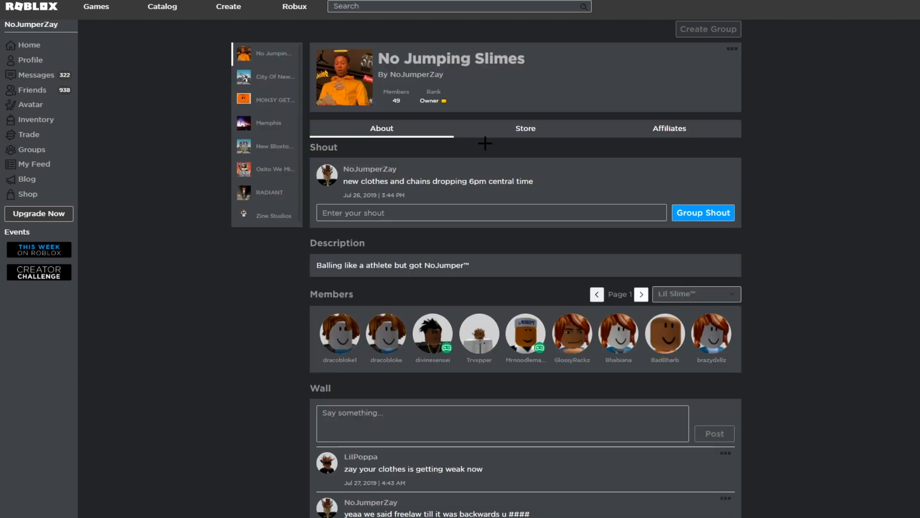
click(524, 128)
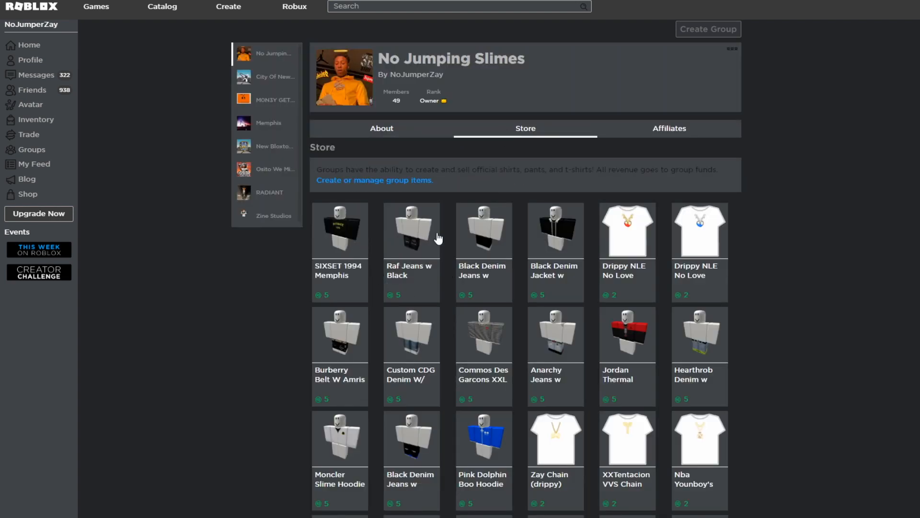
scroll(down, 3)
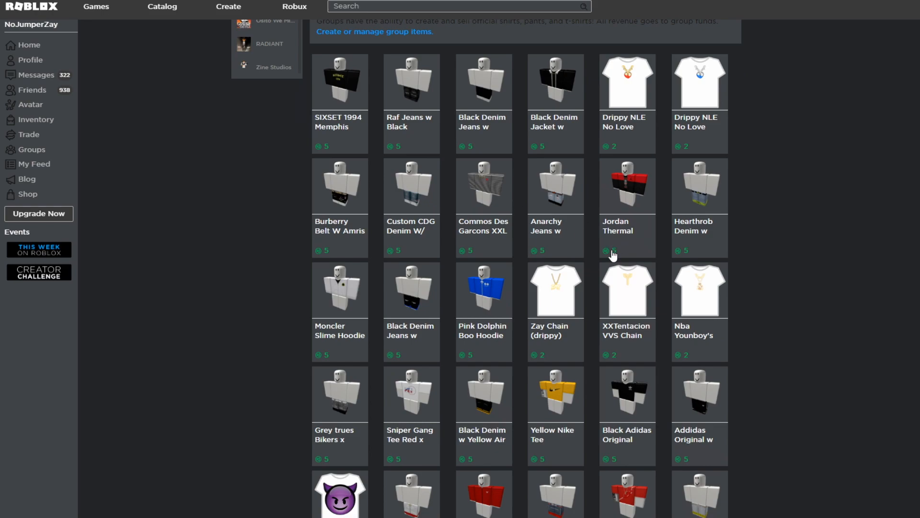
scroll(down, 3)
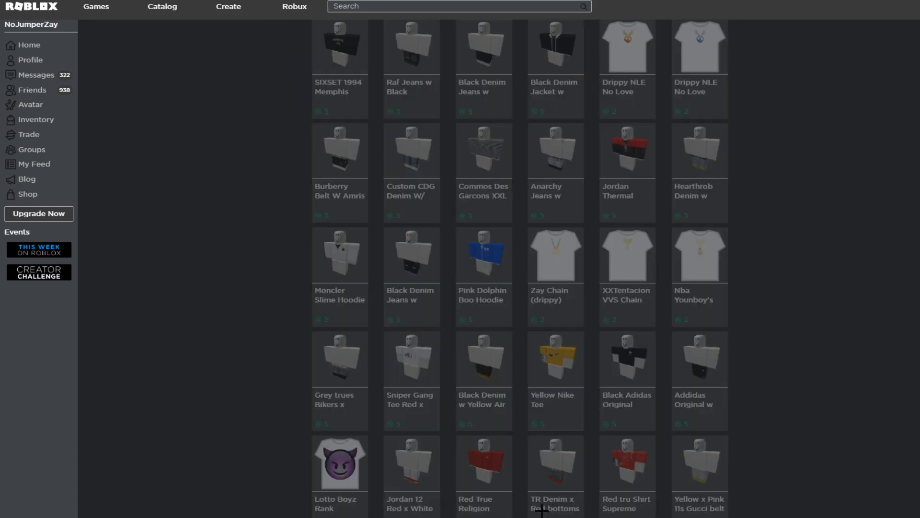